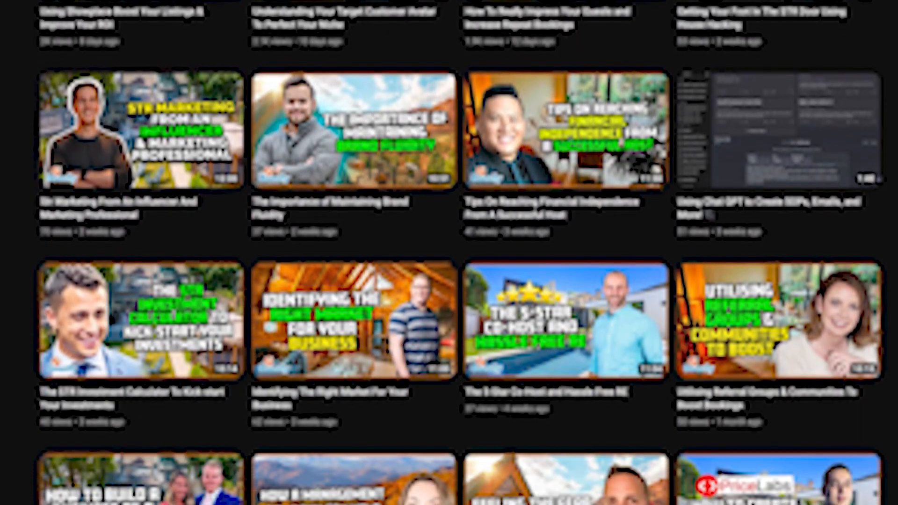
Step: Expand the full directory of official Poe bots and look through Assistant, GPT-4, Claude and Llama
scroll(down, 3)
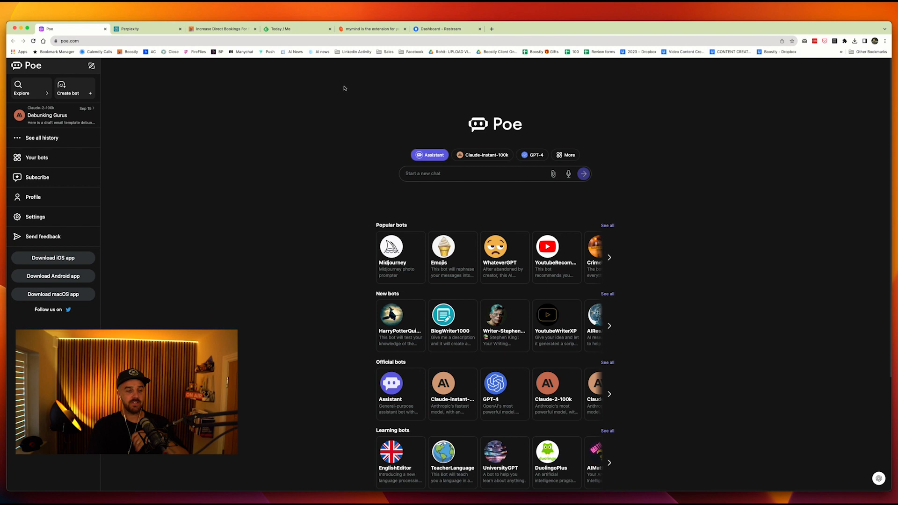
mouse_move(422, 116)
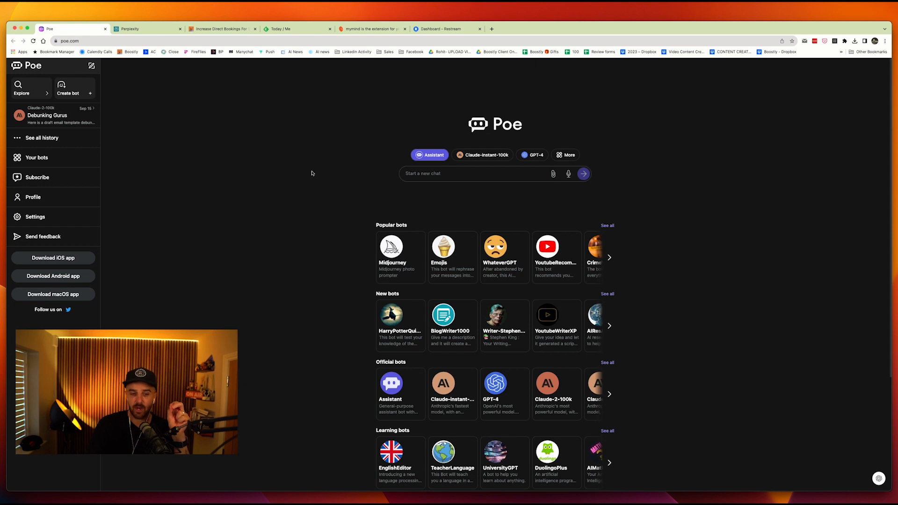
mouse_move(305, 171)
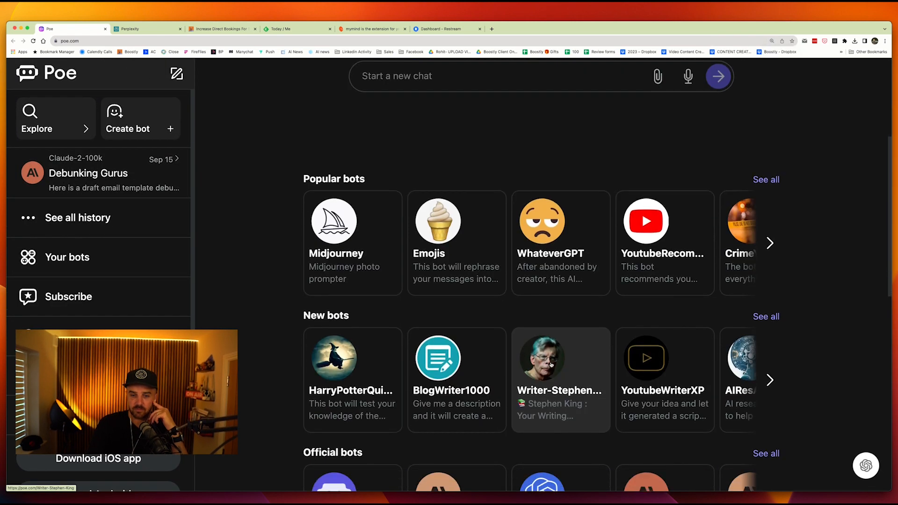
scroll(down, 3)
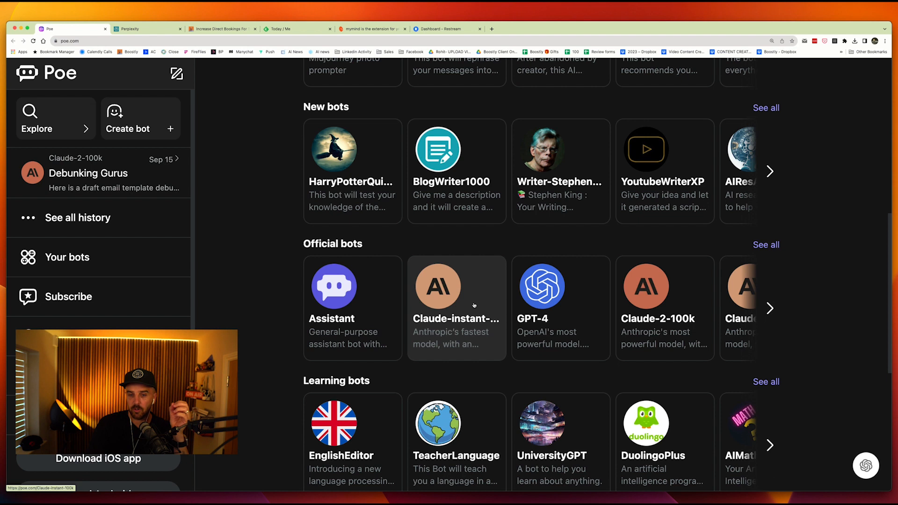
mouse_move(548, 290)
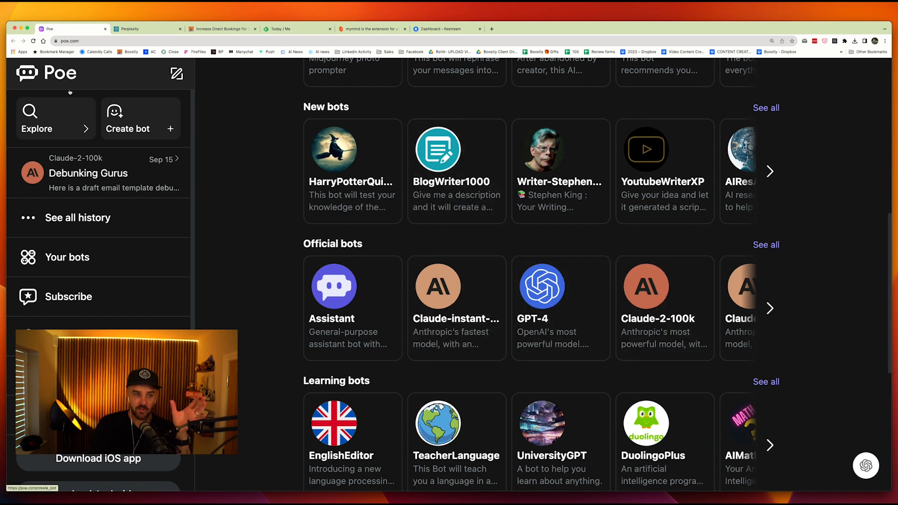
mouse_move(584, 328)
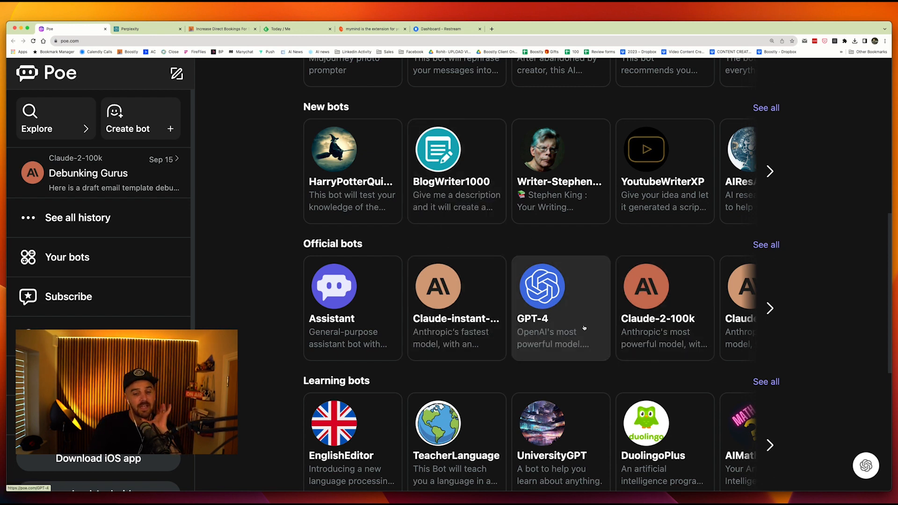
click(770, 308)
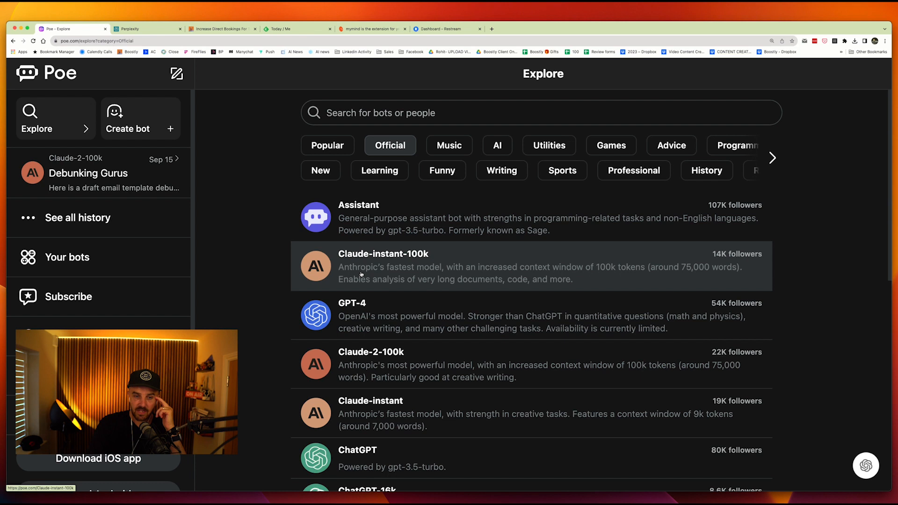
scroll(down, 3)
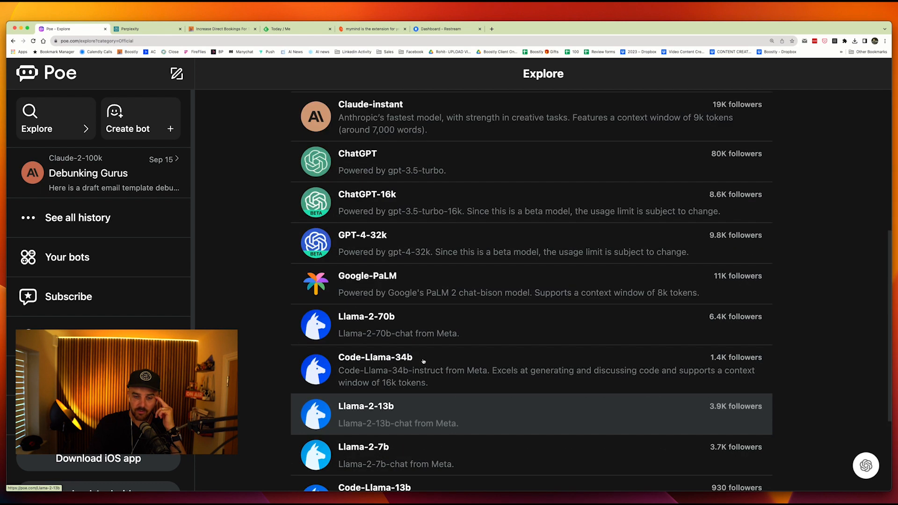
scroll(down, 3)
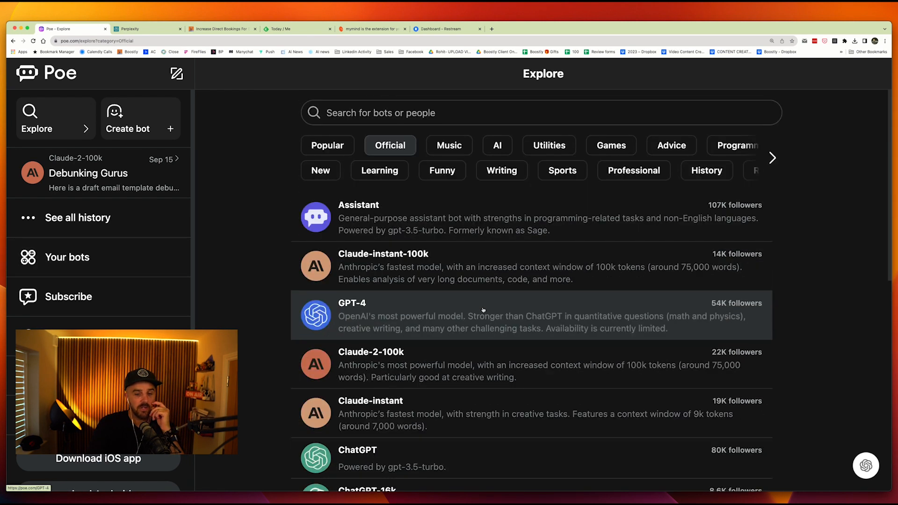
mouse_move(114, 264)
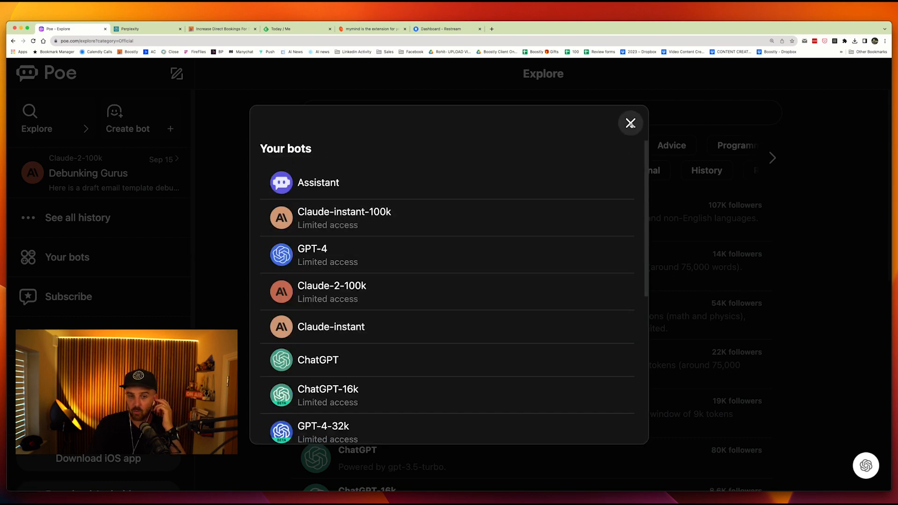
mouse_move(642, 135)
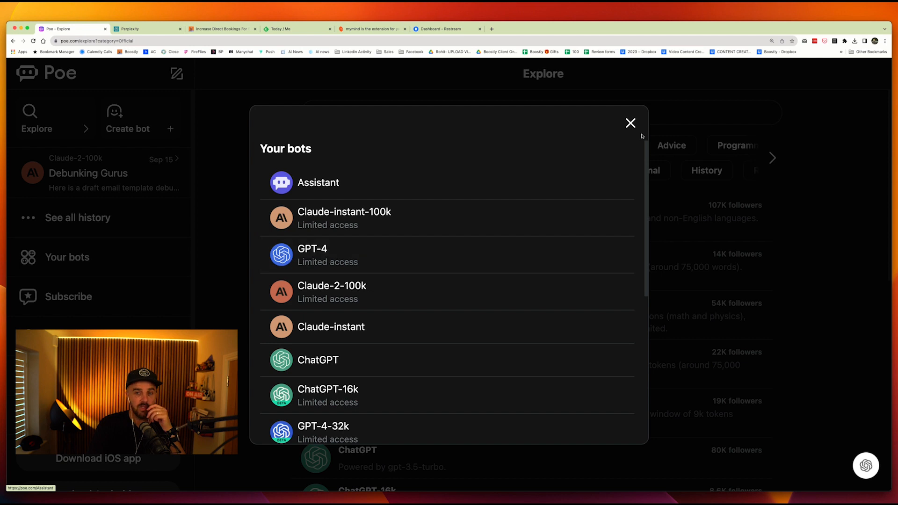
Step: Dismiss the Your bots dialog to return to the official bots list
click(630, 123)
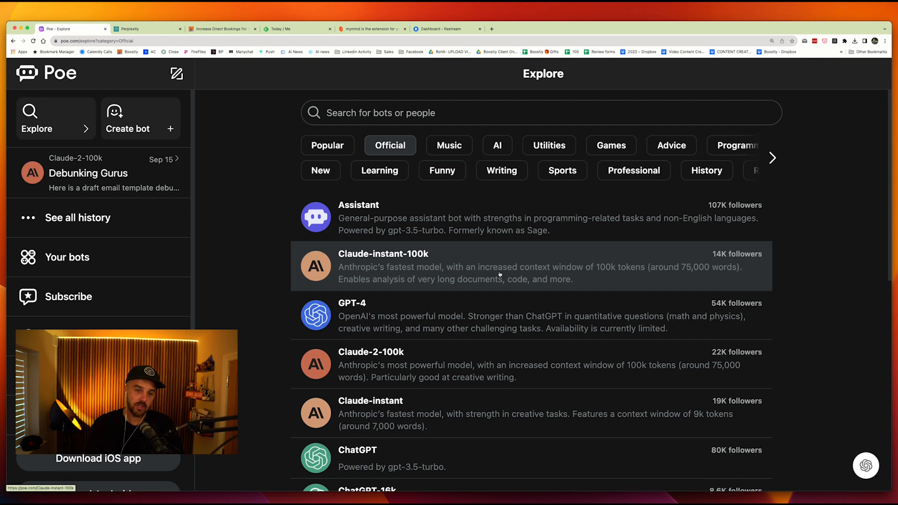
mouse_move(421, 245)
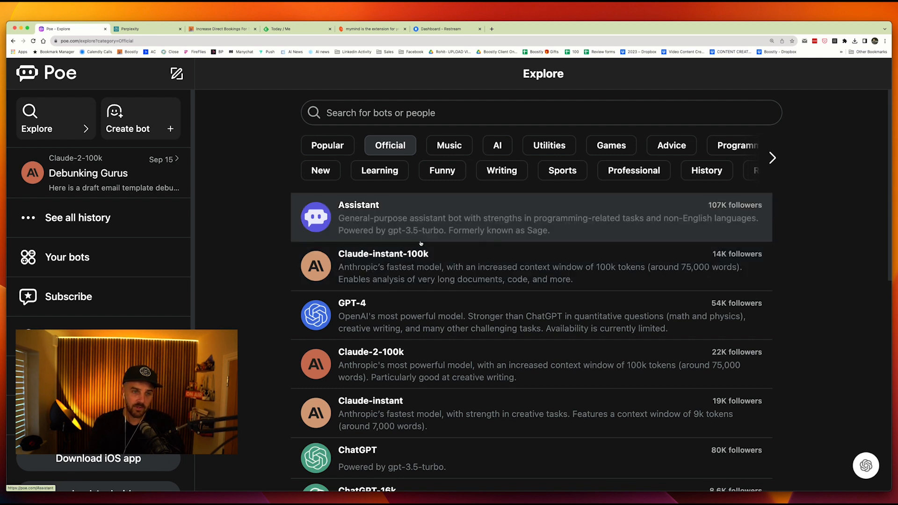
Step: Switch to the Perplexity tab showing its empty question box
click(146, 29)
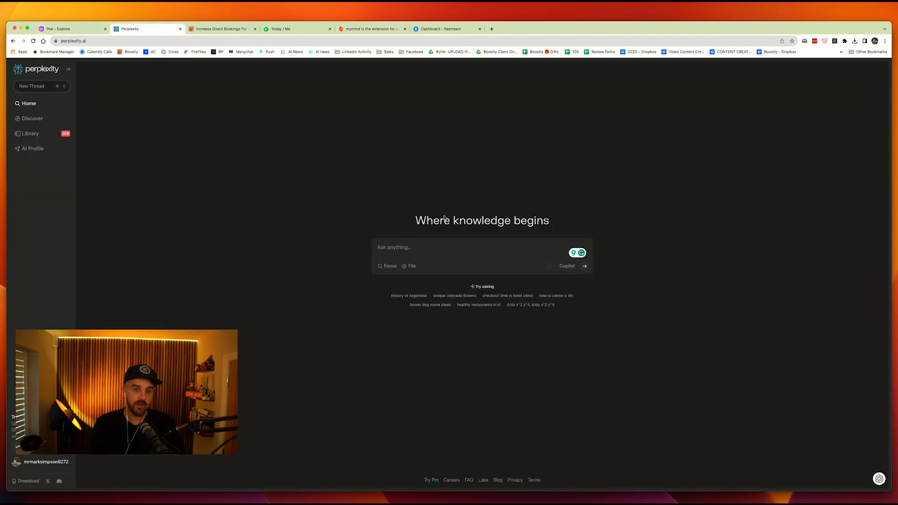
mouse_move(453, 188)
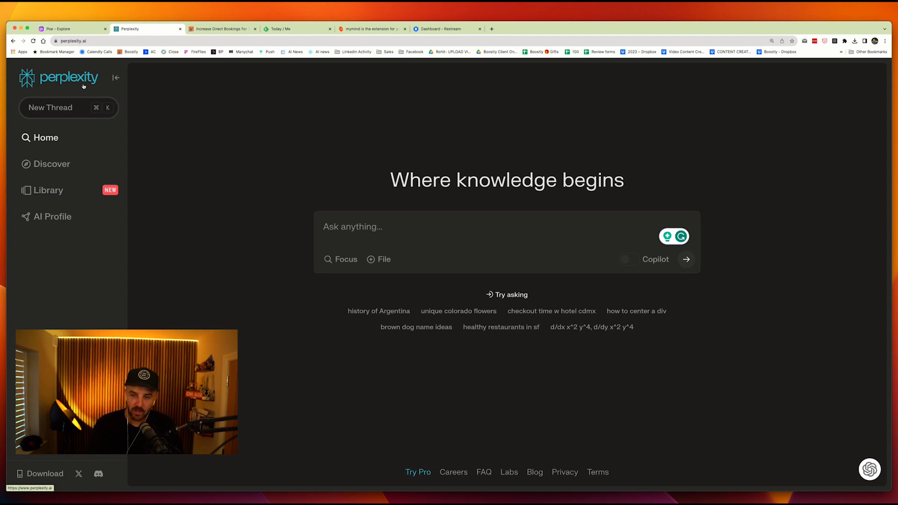
mouse_move(302, 284)
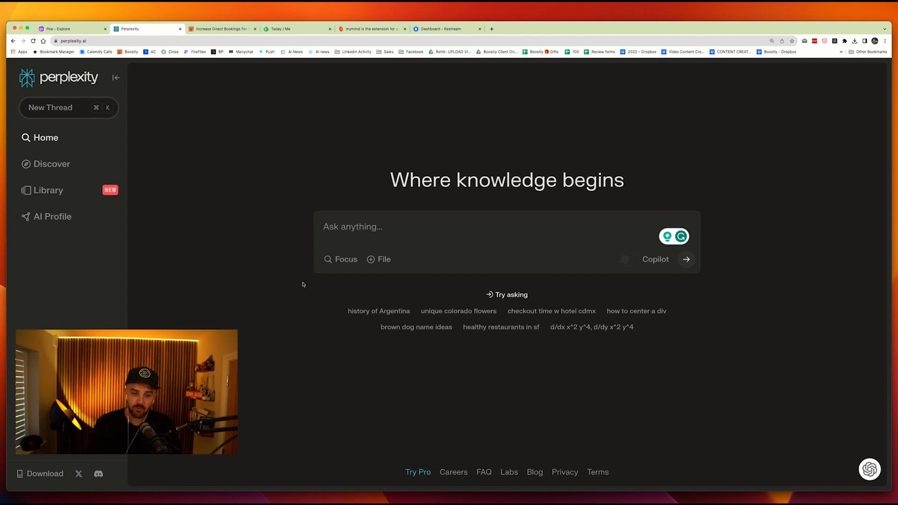
mouse_move(755, 121)
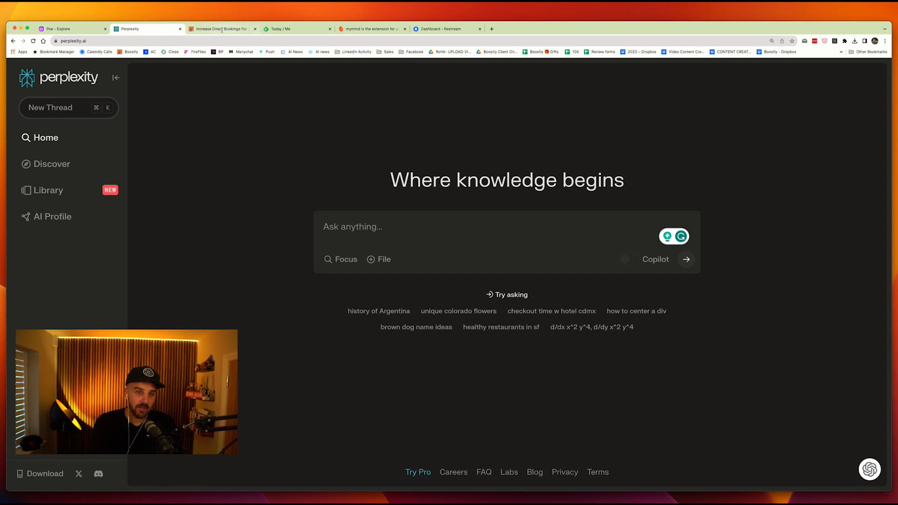
Step: On the Boostly site, set the Perplexity extension focus to This Domain and start asking what the website is
click(221, 29)
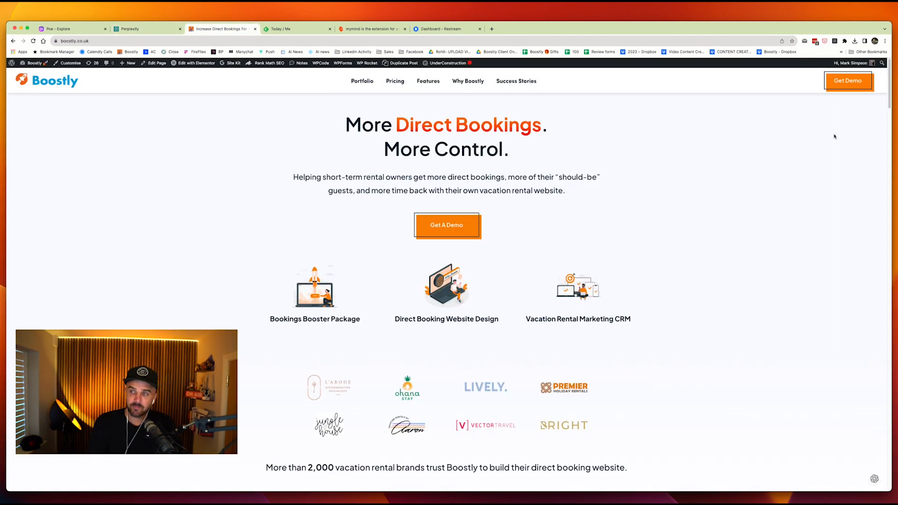
mouse_move(739, 201)
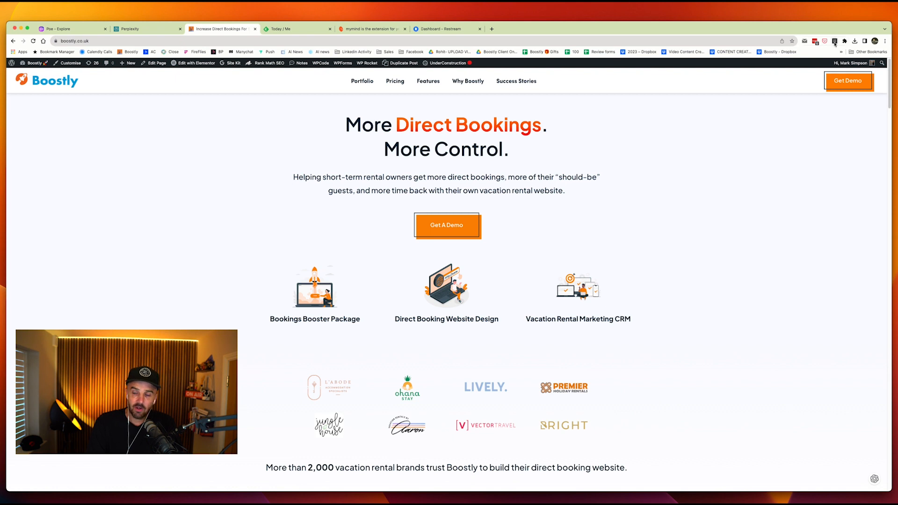
click(814, 40)
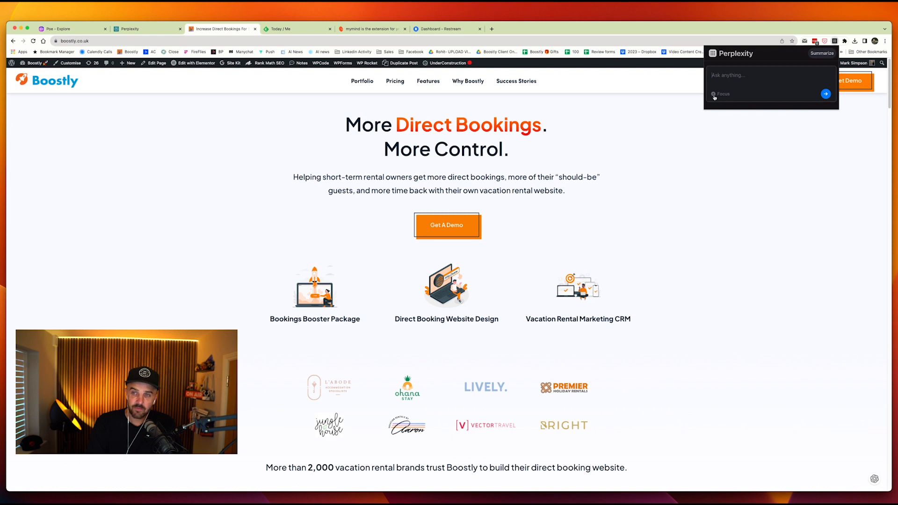
click(721, 94)
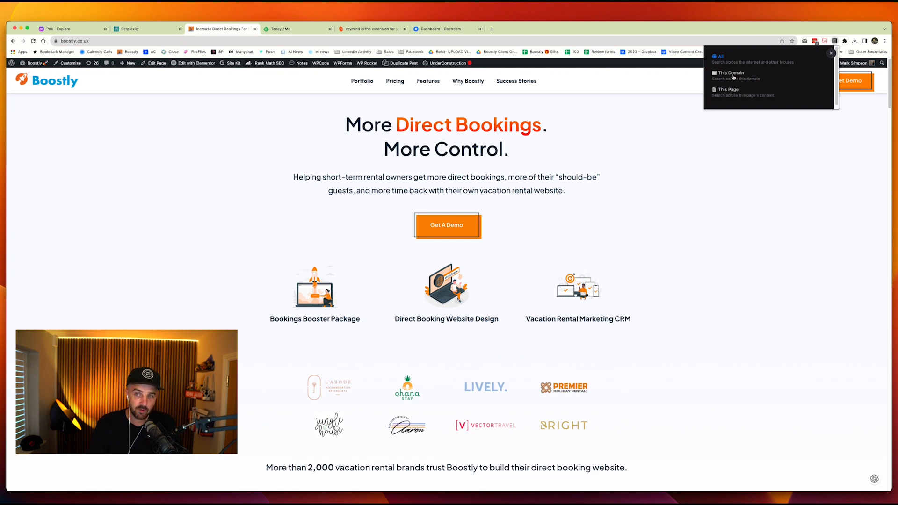
click(730, 75)
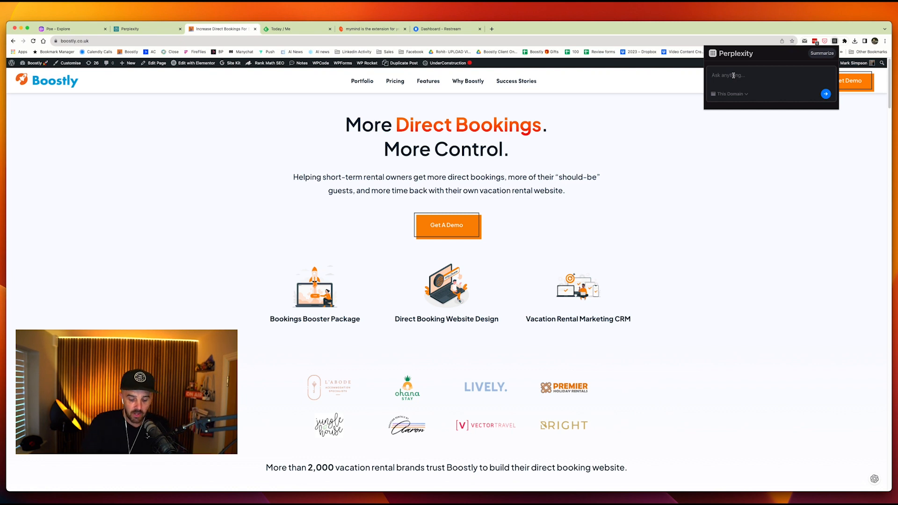
text(What is this webs)
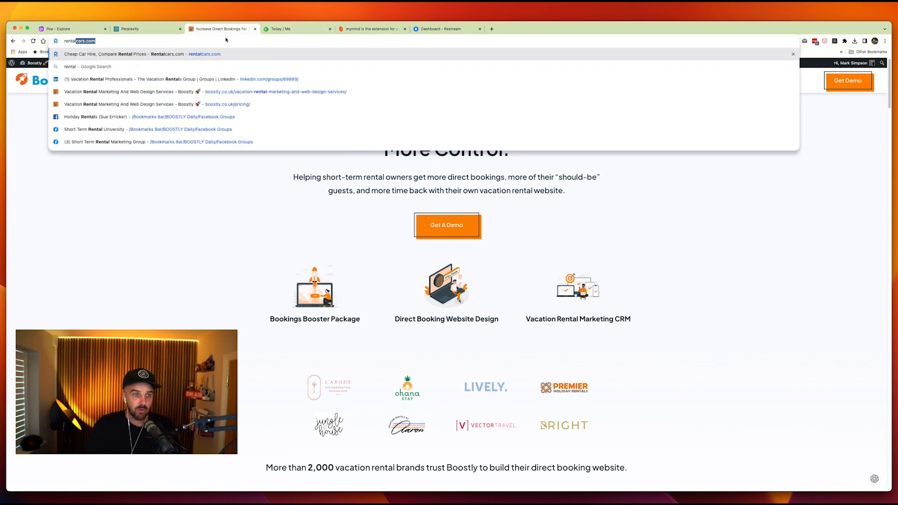
Step: Go to rentalscaleup.com and bring up the Airbnb 2023 strategic priorities article
text(rentalscaleup.com)
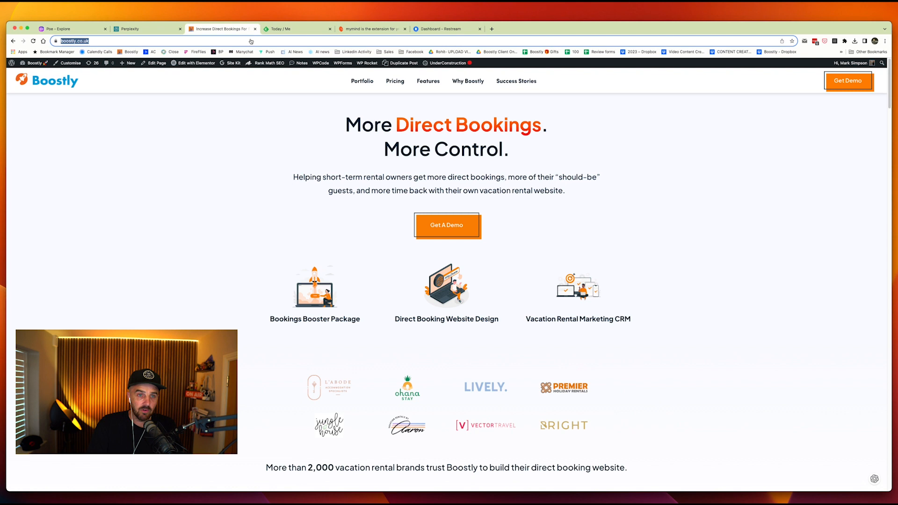
text(rentalscaleup.com)
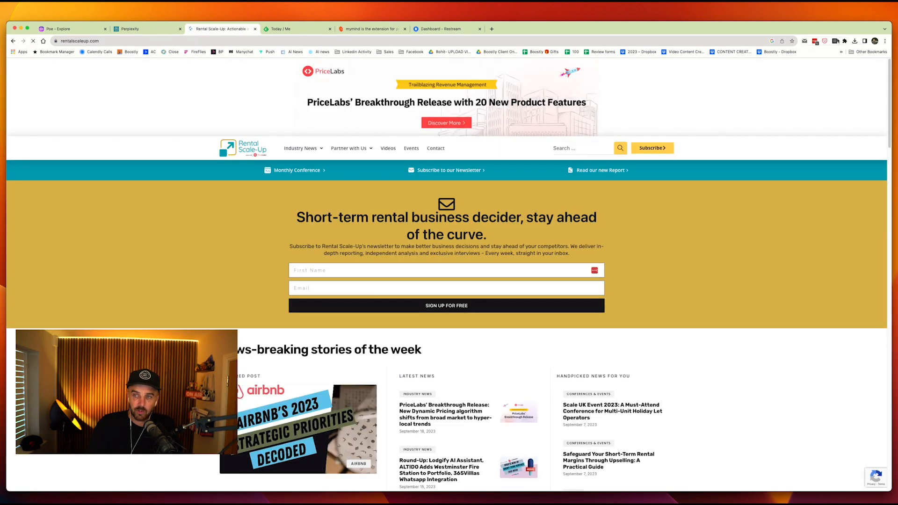
scroll(down, 3)
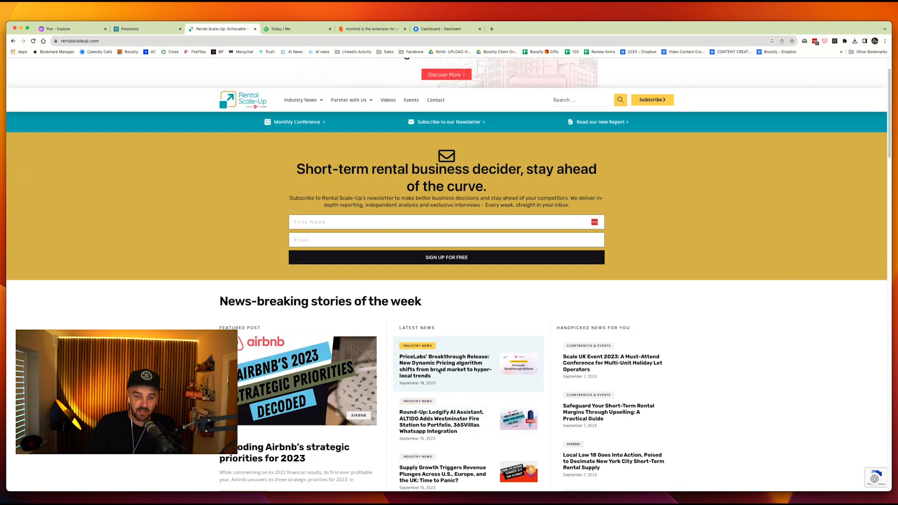
click(286, 452)
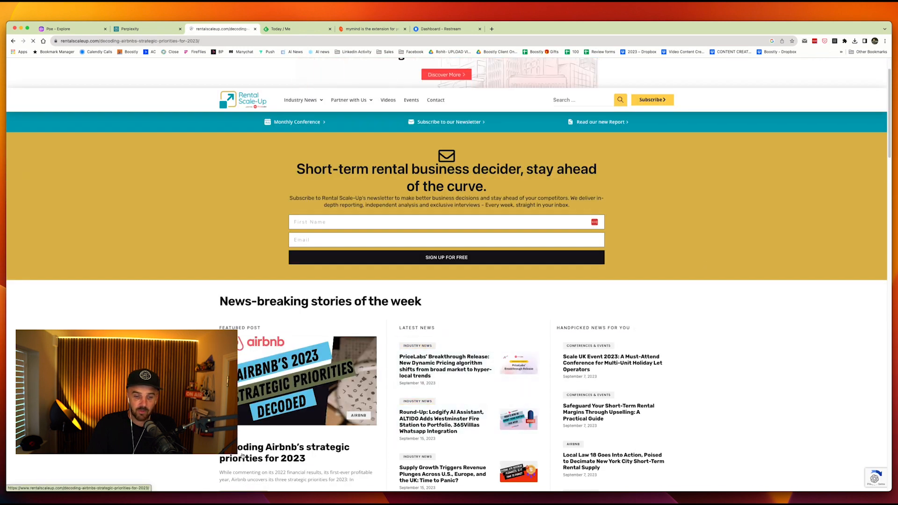
click(285, 453)
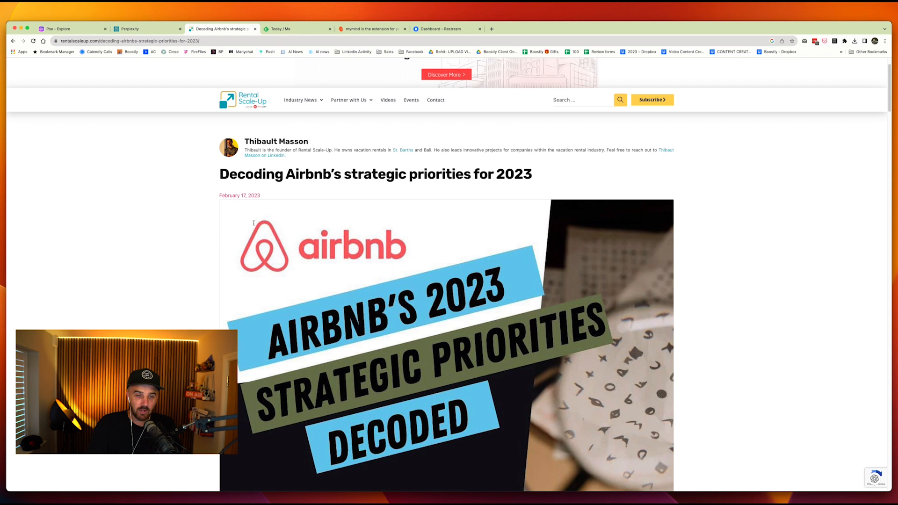
mouse_move(812, 81)
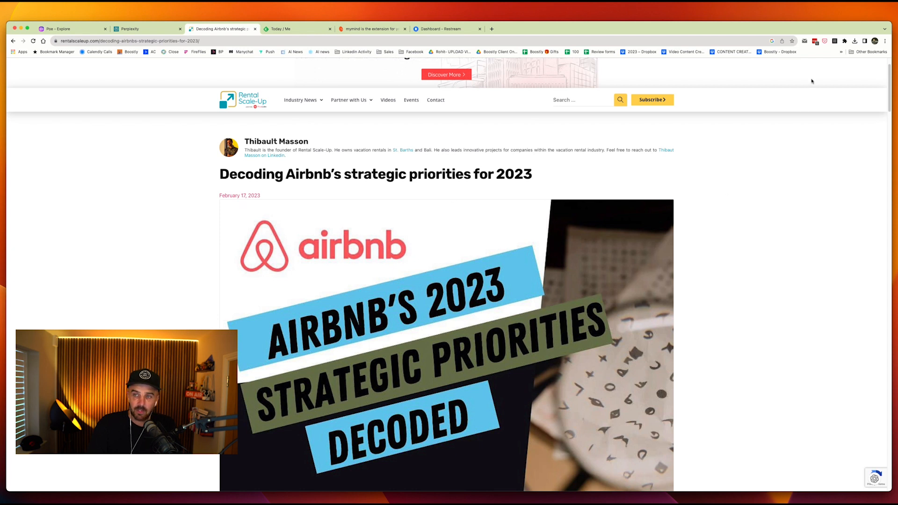
Step: Ask the Perplexity extension 'Give me a summary of this page' and read through the article and summary
click(815, 40)
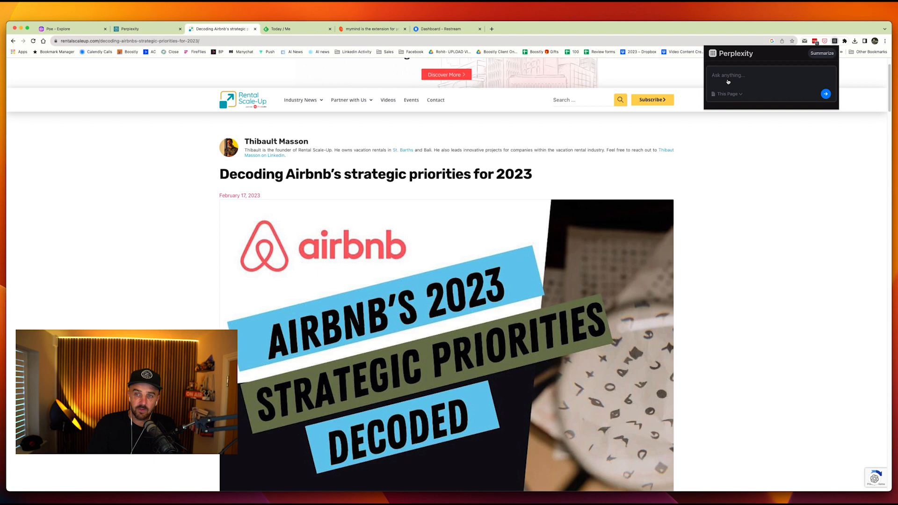
text(Gi)
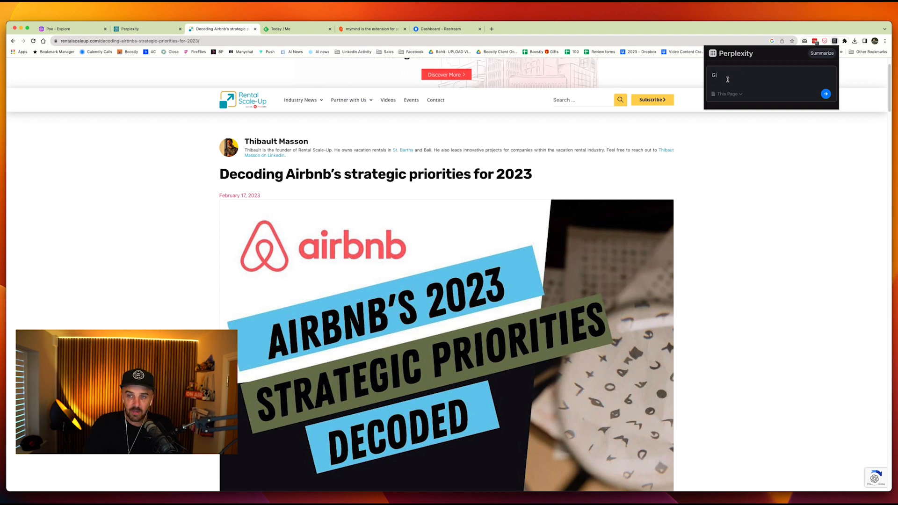
text(Give me a summary of thi)
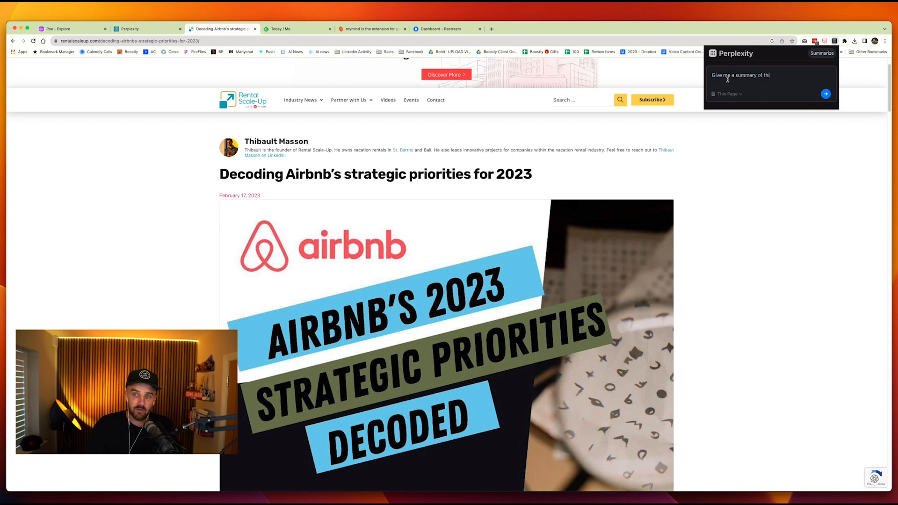
click(826, 94)
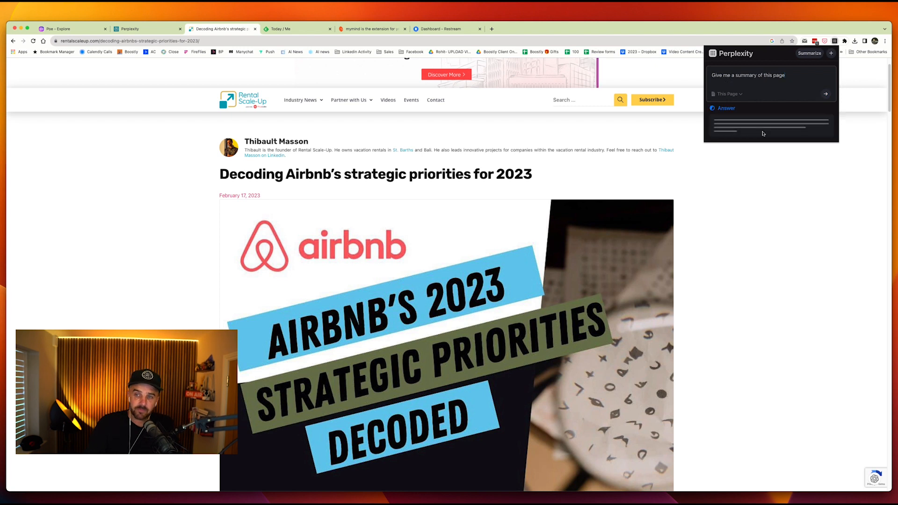
scroll(down, 3)
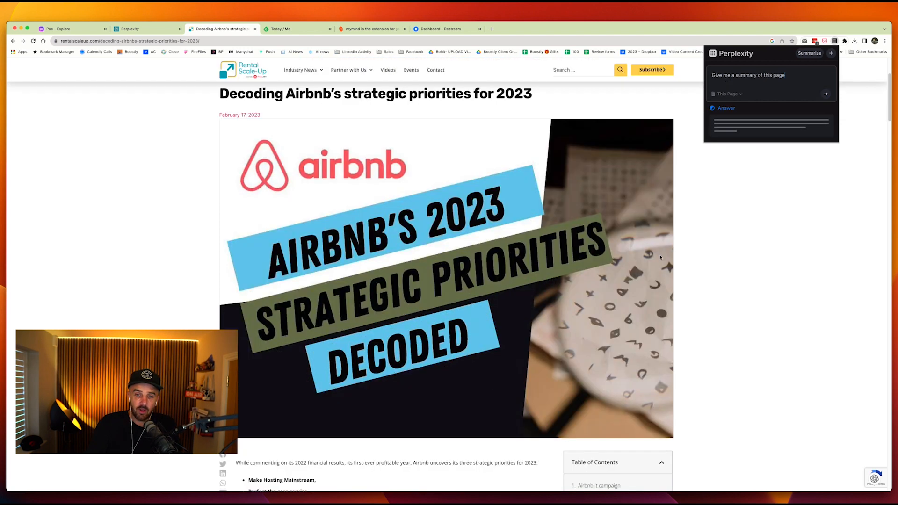
scroll(down, 3)
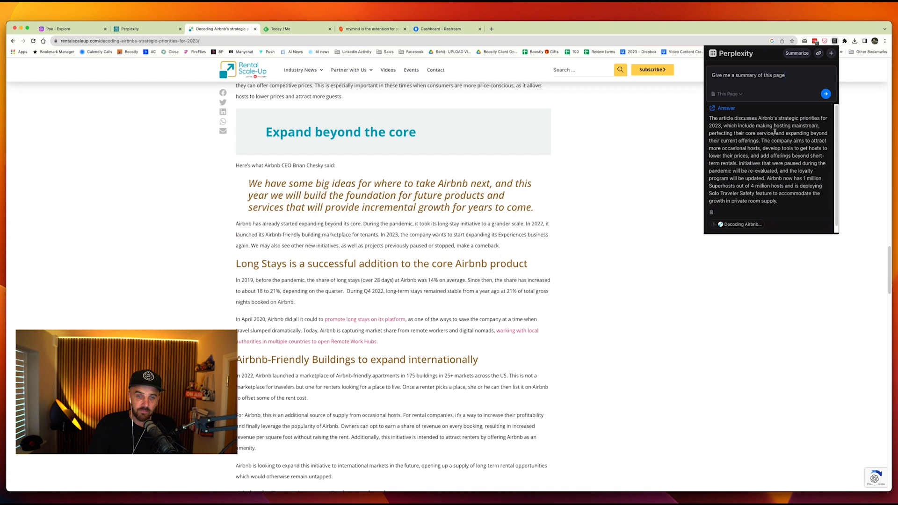
scroll(down, 3)
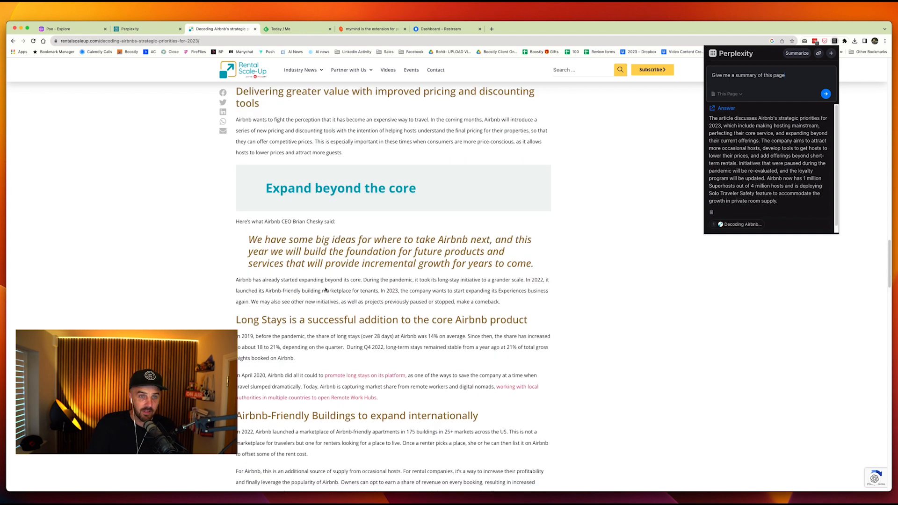
scroll(down, 3)
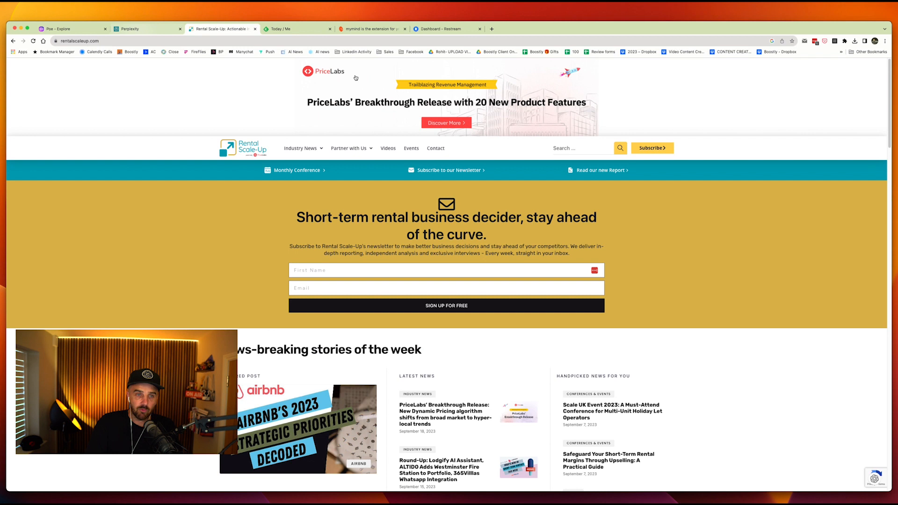
Step: Switch back to the Perplexity home page tab
click(146, 29)
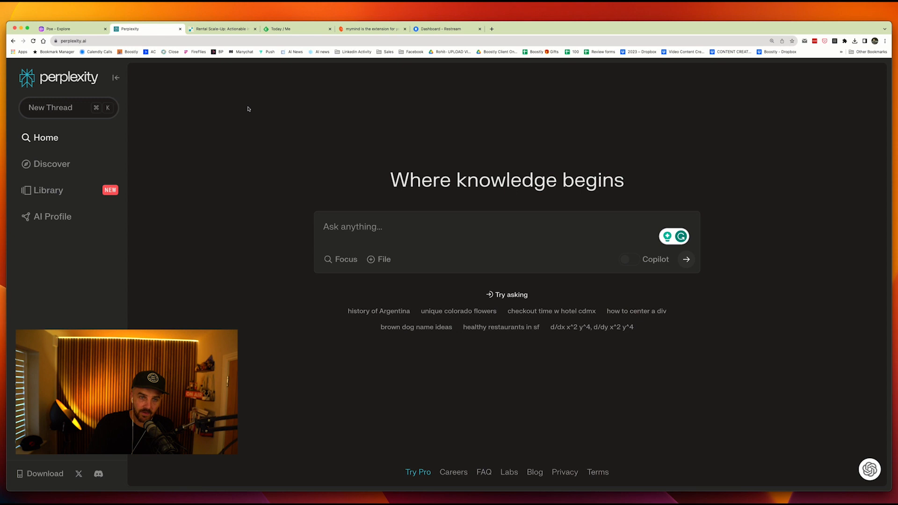
mouse_move(213, 103)
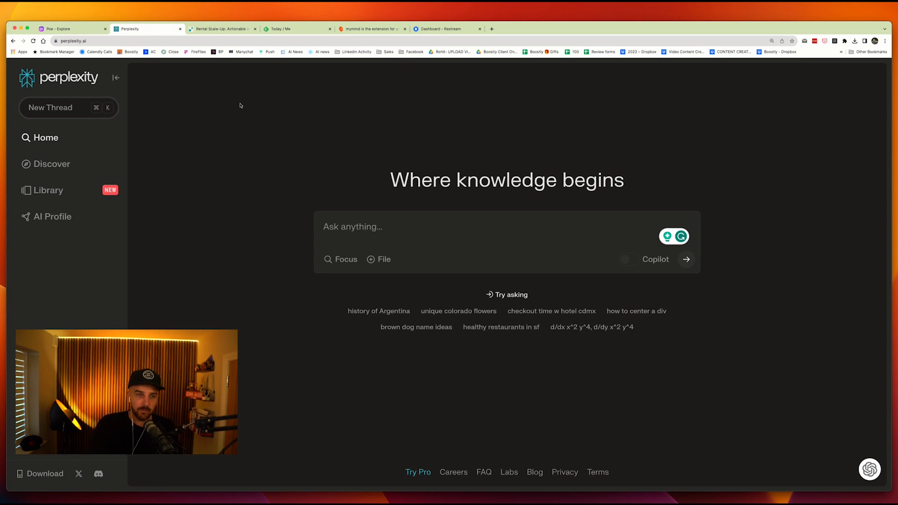
Step: Switch to Feedly's Today feed and go to the Meet Feedly AI introduction page
click(295, 29)
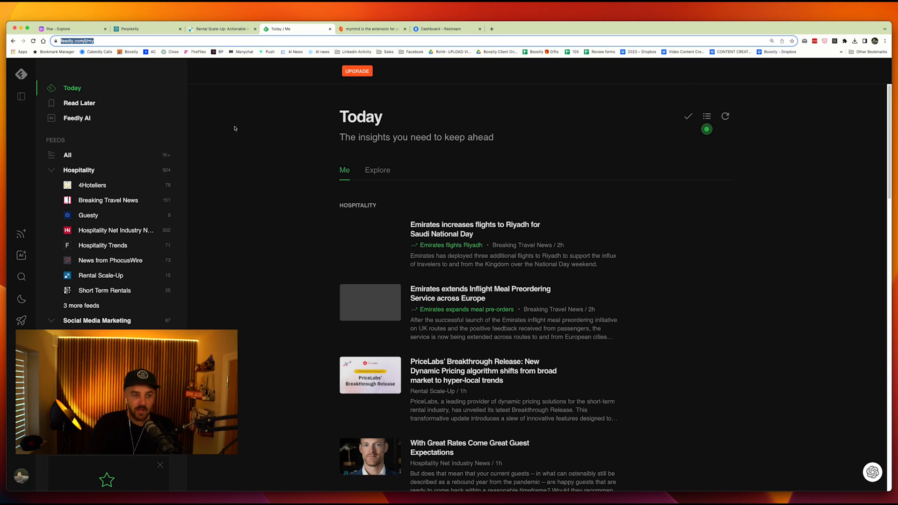
click(77, 118)
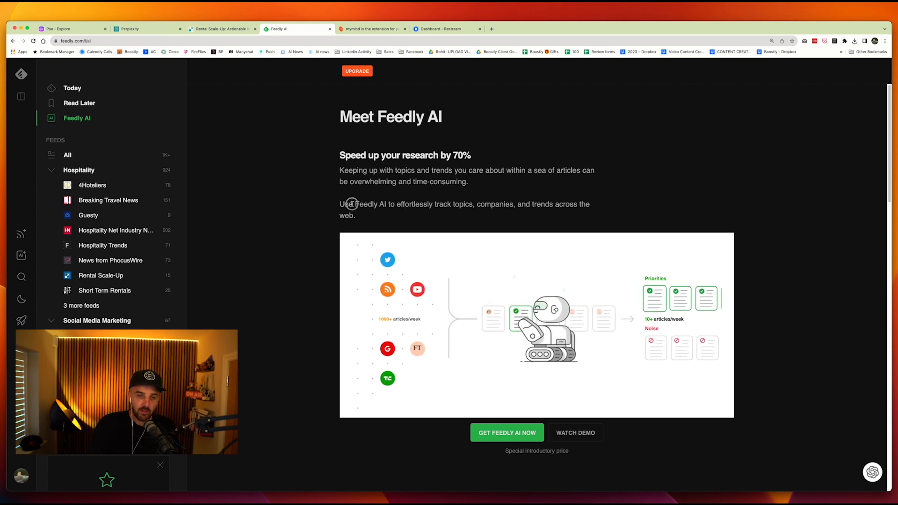
Step: Select the 'Use Feedly AI to effortlessly track…' sentence, then move to the mymind tab
drag(344, 204, 418, 205)
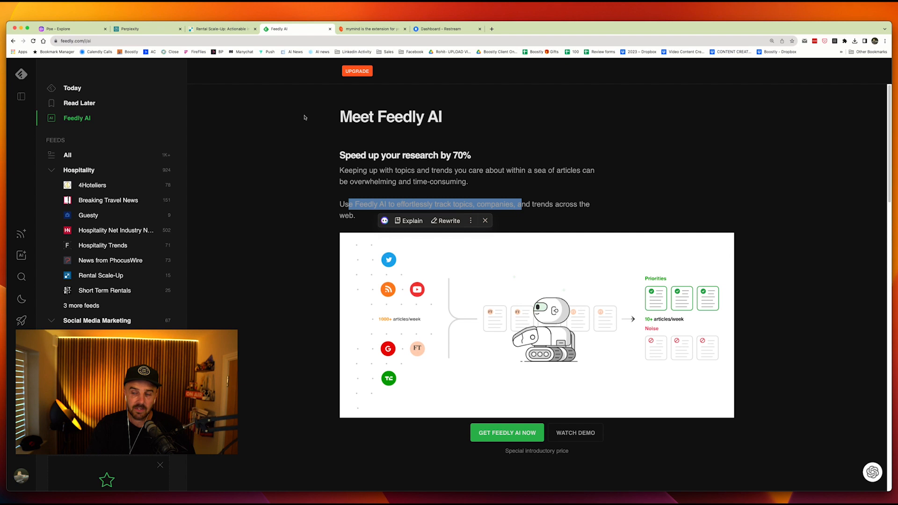
click(372, 29)
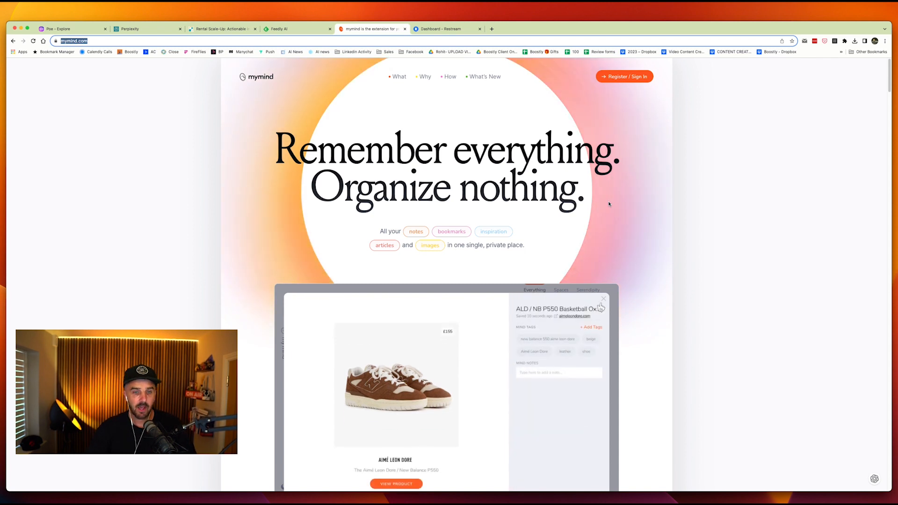
click(560, 290)
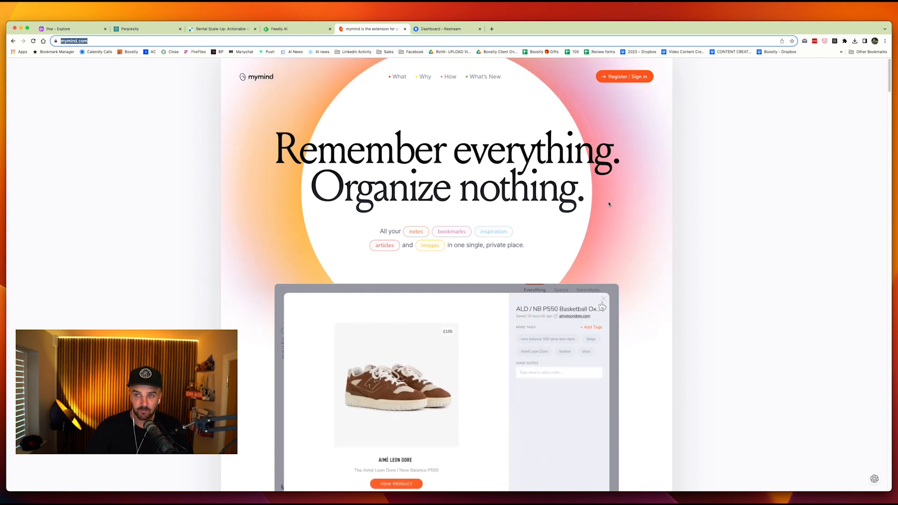
click(561, 290)
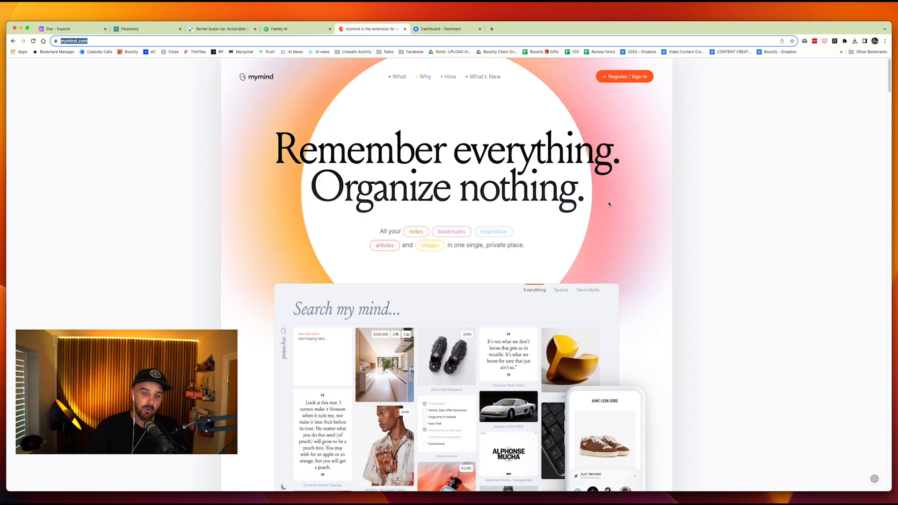
Step: Scroll through mymind's manifesto and personal search sections, entering 'George', then return to Poe
scroll(down, 3)
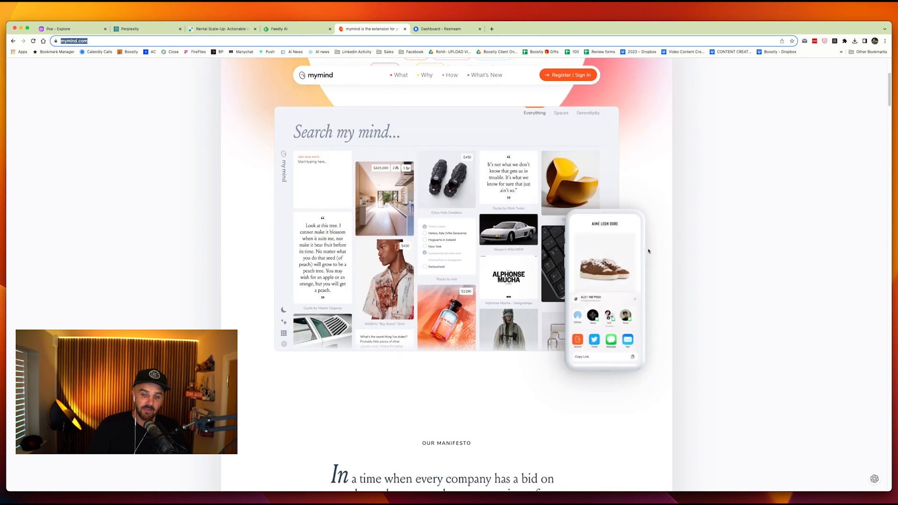
scroll(down, 3)
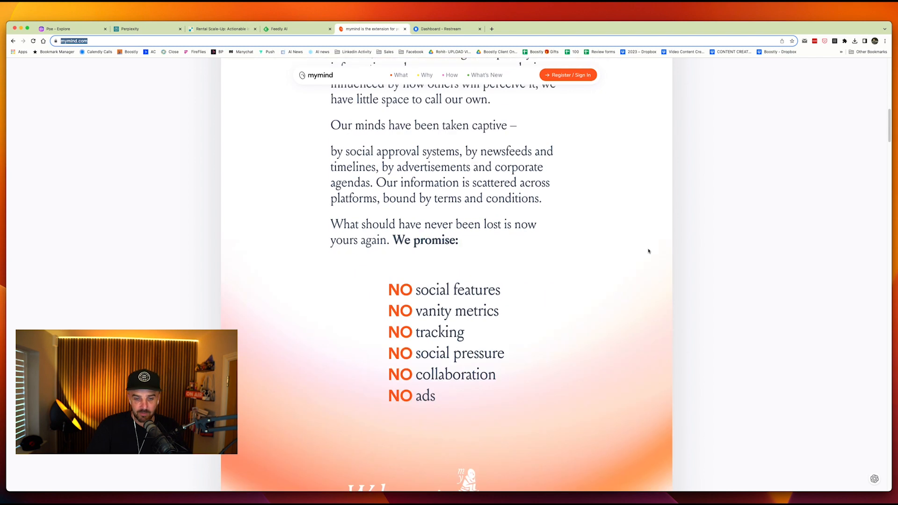
scroll(down, 3)
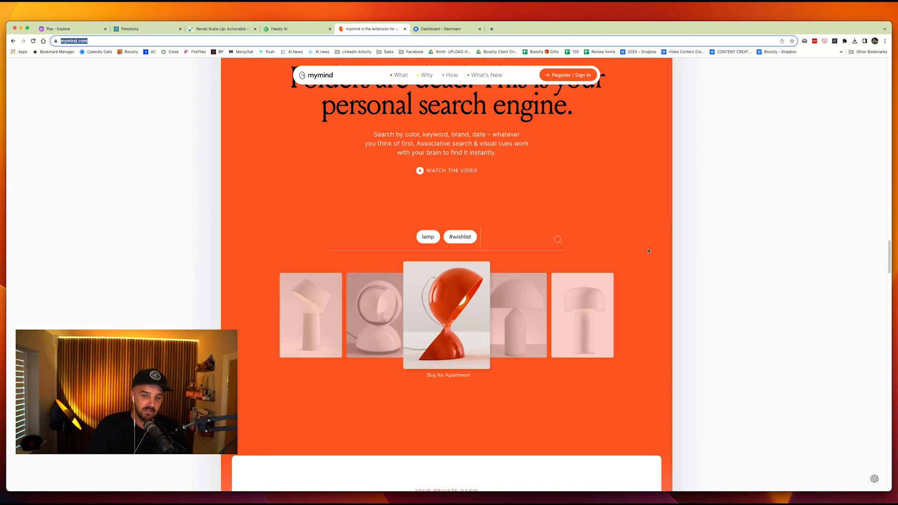
scroll(down, 3)
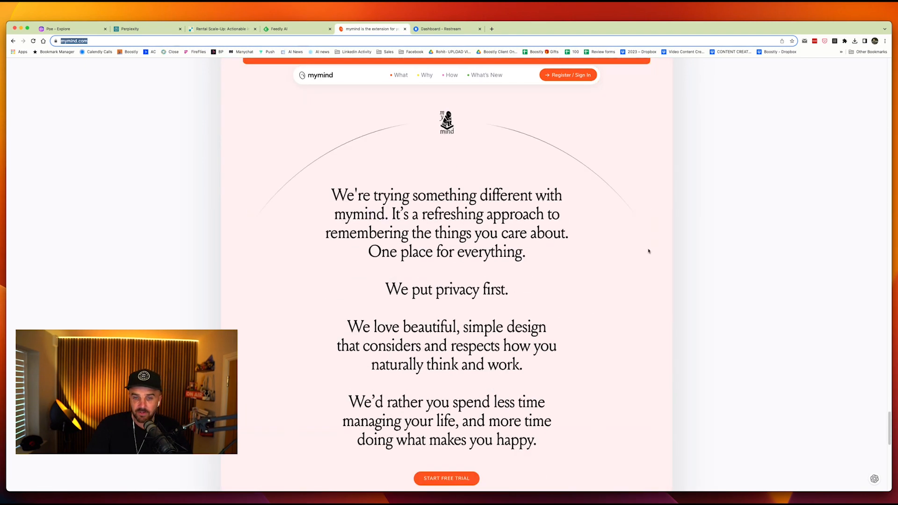
scroll(down, 3)
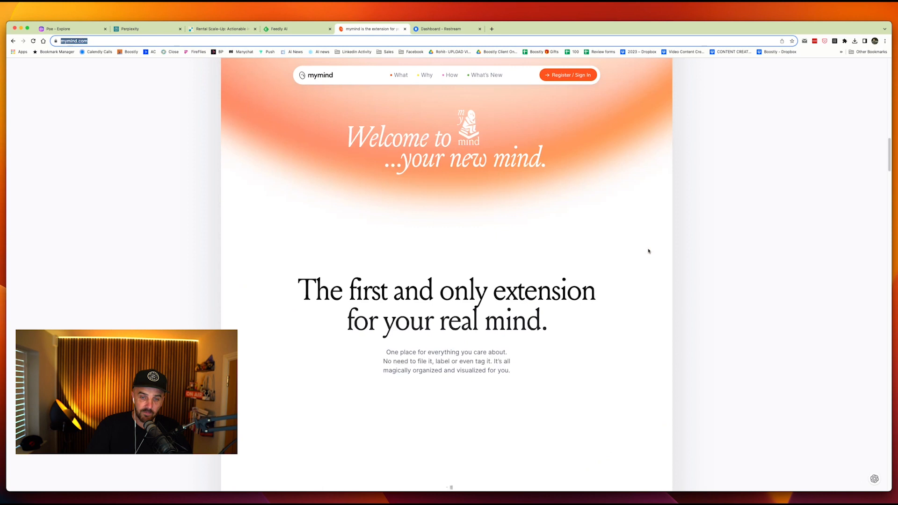
scroll(down, 3)
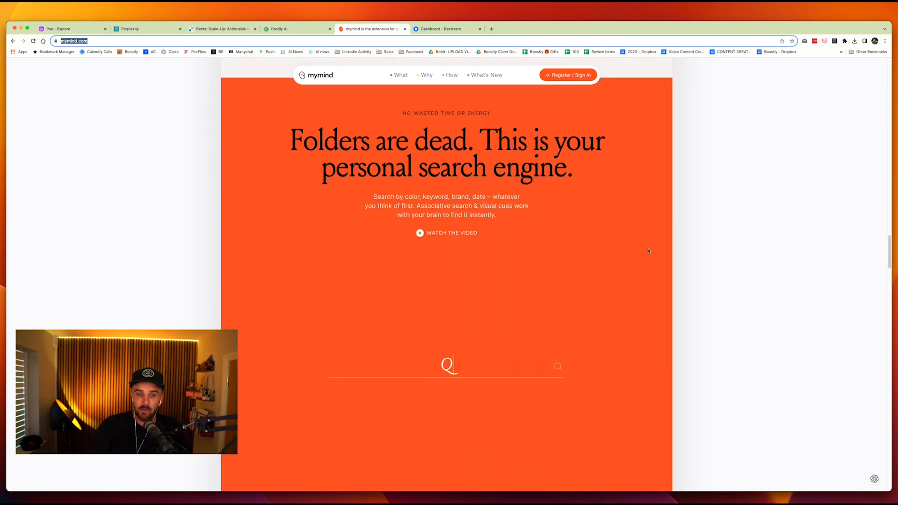
text(George)
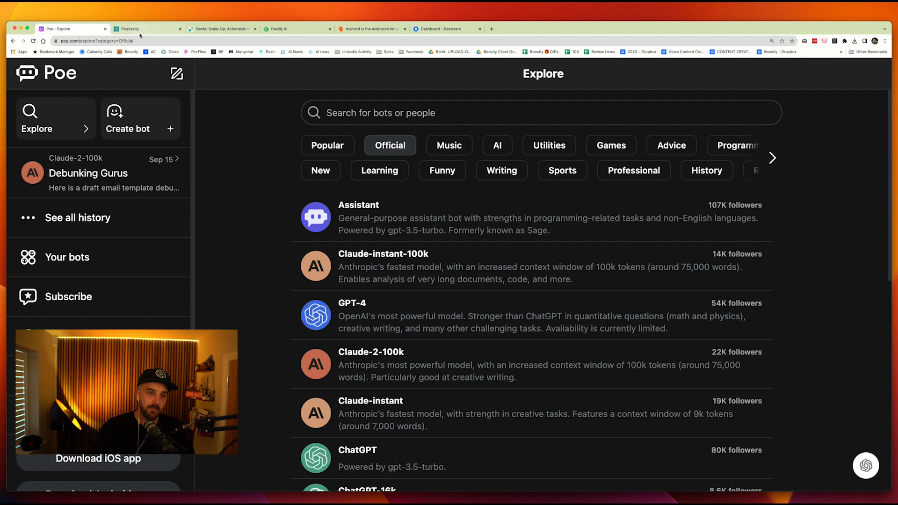
Step: Cycle through the Perplexity and Feedly AI tabs and land back on the mymind homepage
click(146, 29)
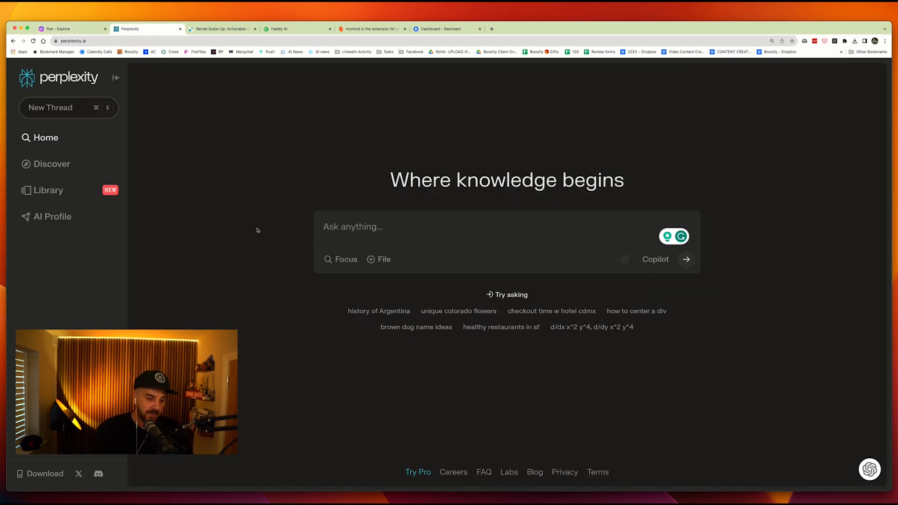
click(298, 29)
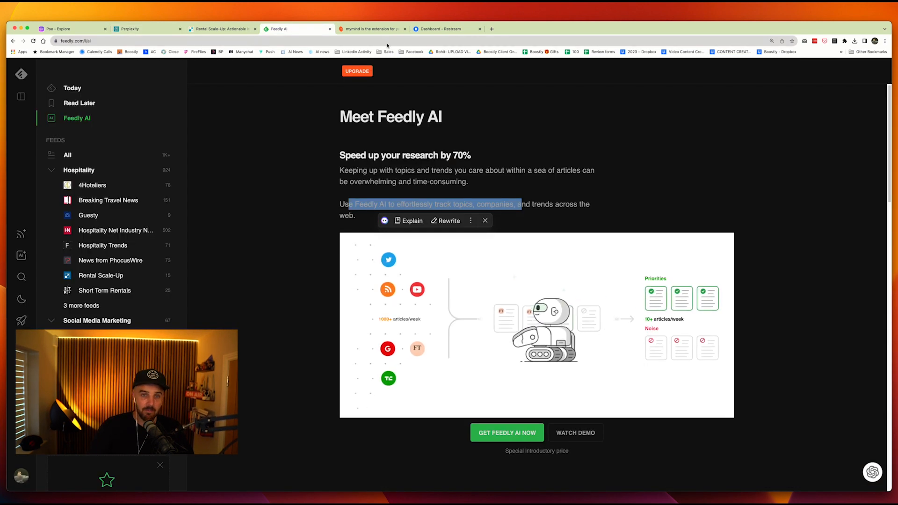
click(370, 29)
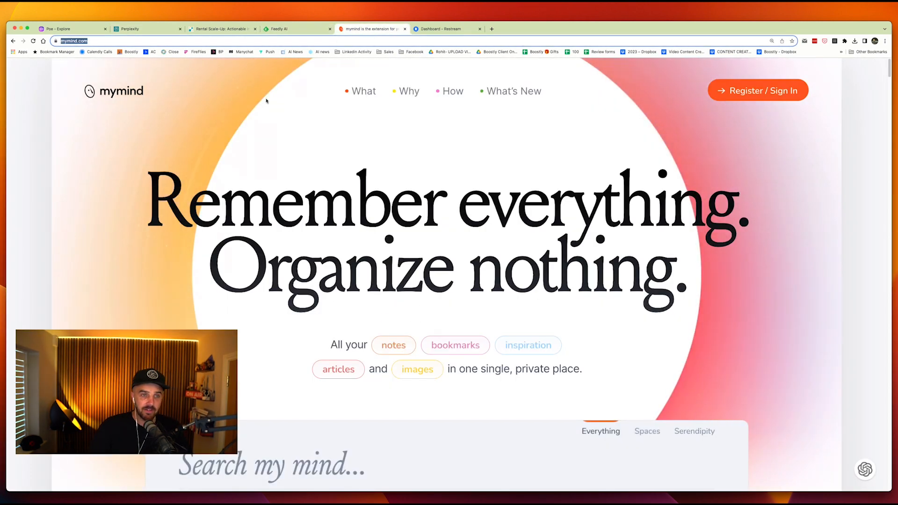